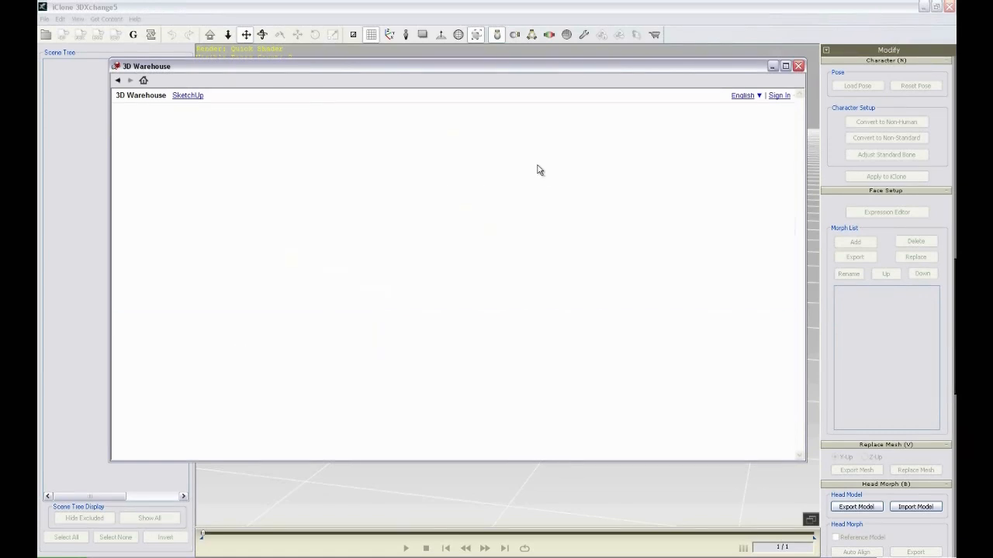
# Search 3D Warehouse for 'empire building', pick the Empire State Building result and download the model.
pyautogui.click(515, 118)
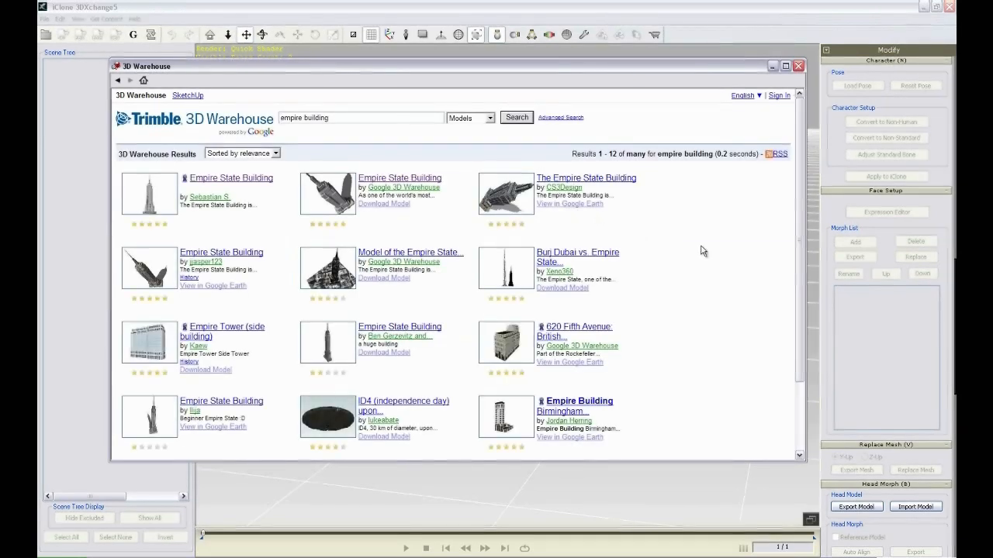
pyautogui.scroll(-3)
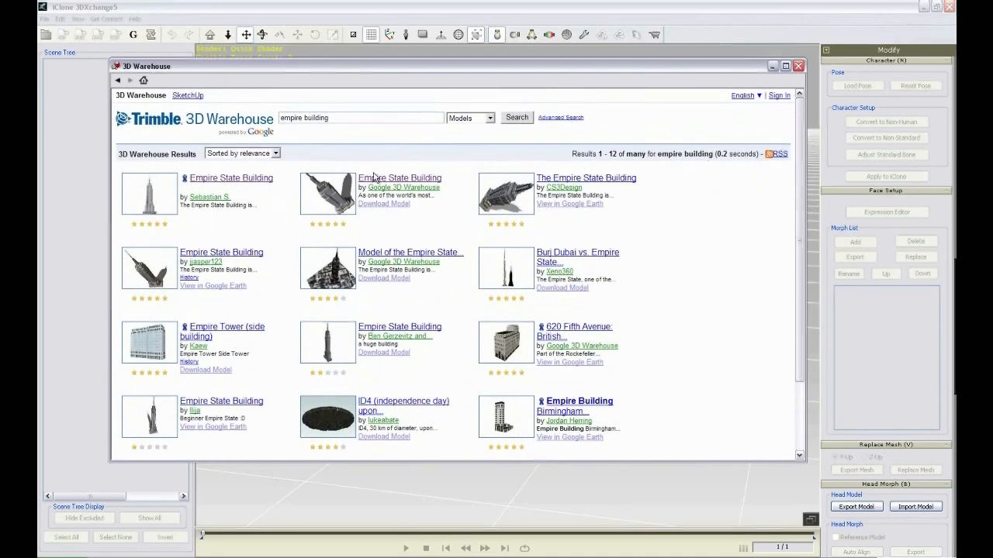
pyautogui.click(400, 177)
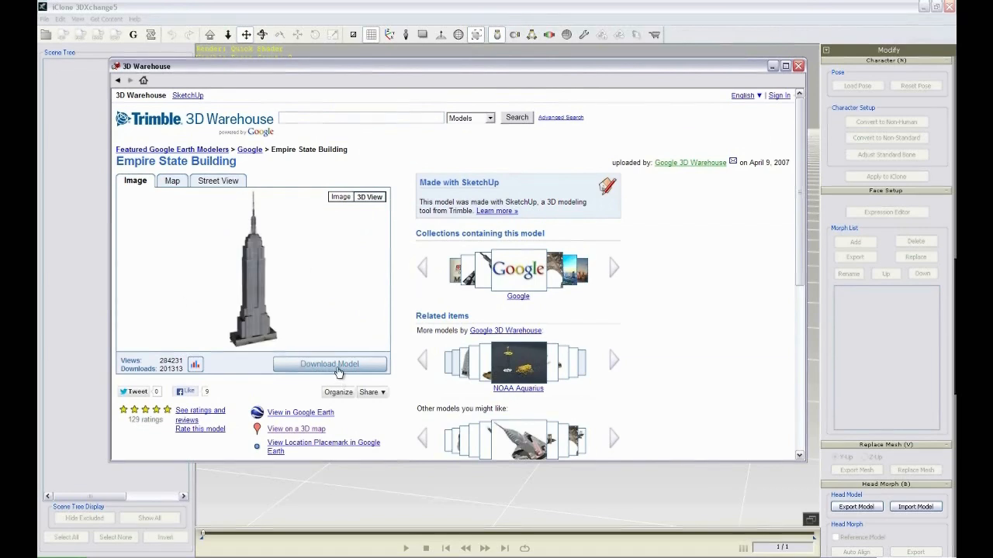
pyautogui.click(329, 363)
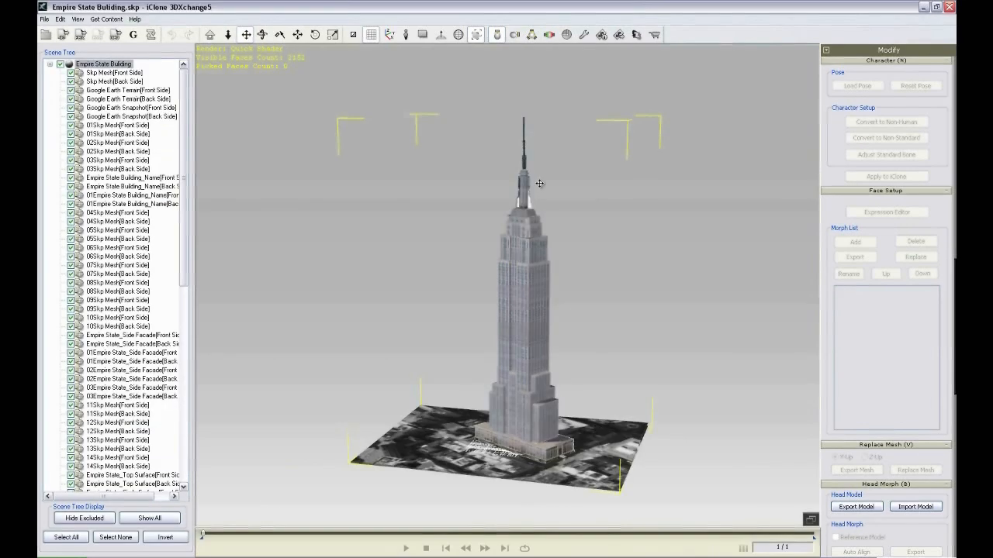
pyautogui.moveTo(549, 264)
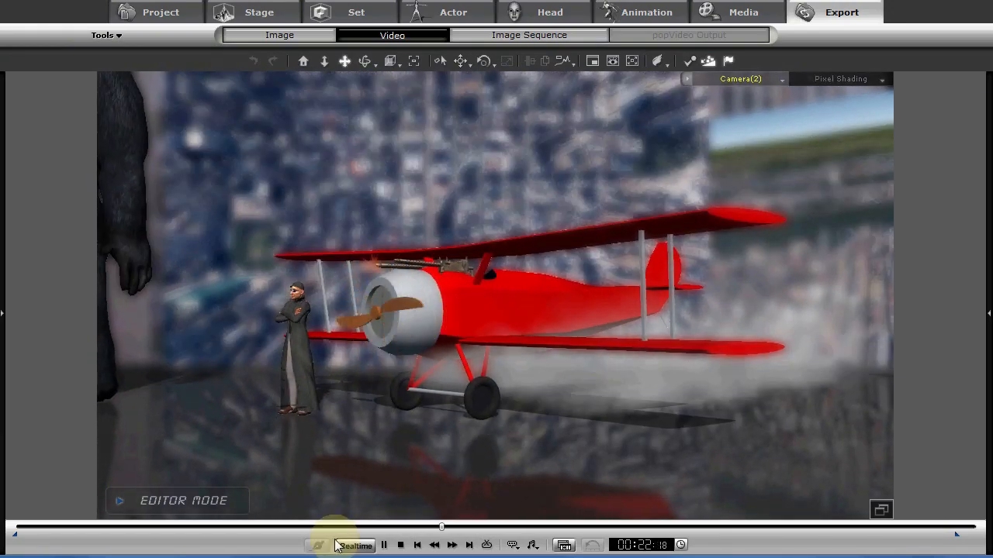
# Play the biplane scene from the playback bar so the propeller spins, pausing and resuming.
pyautogui.click(383, 544)
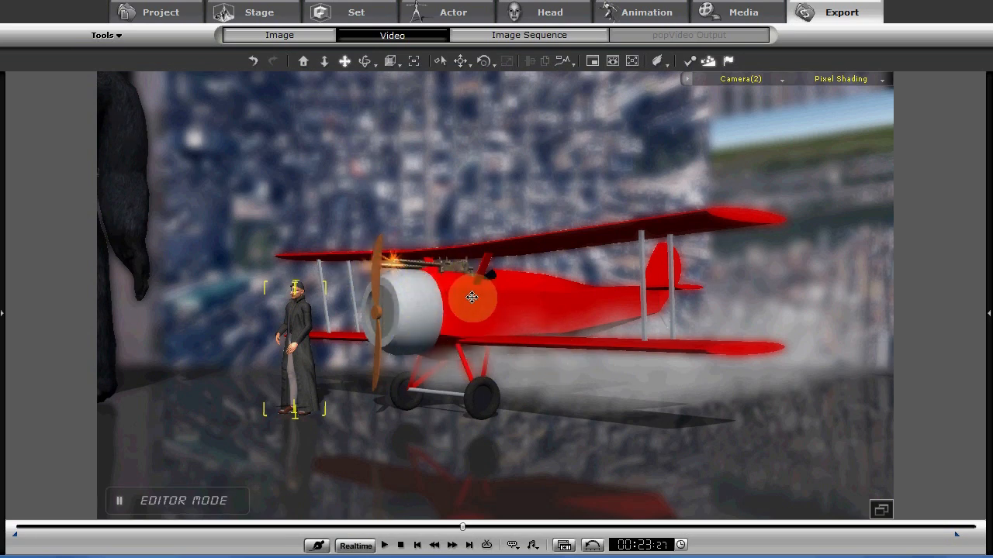
pyautogui.click(400, 546)
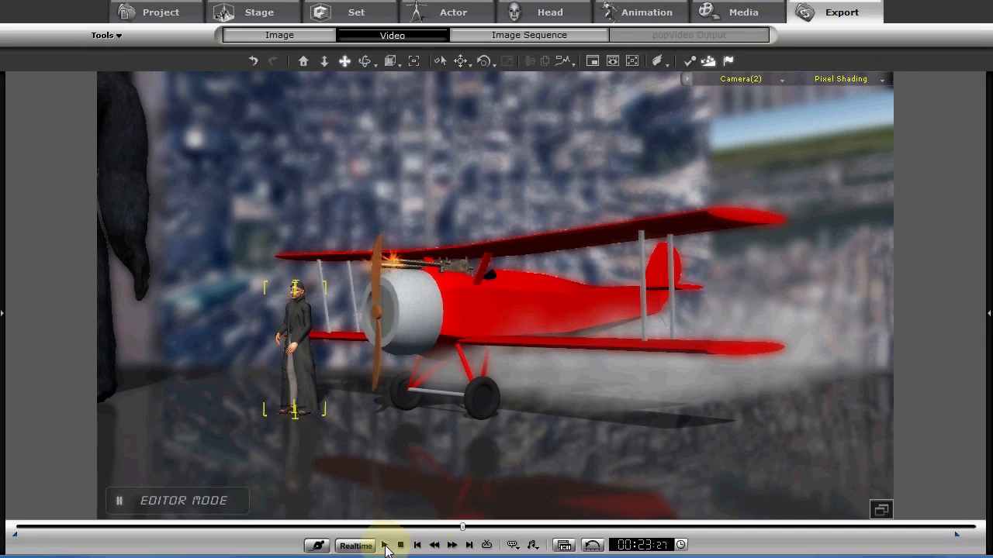
pyautogui.click(385, 546)
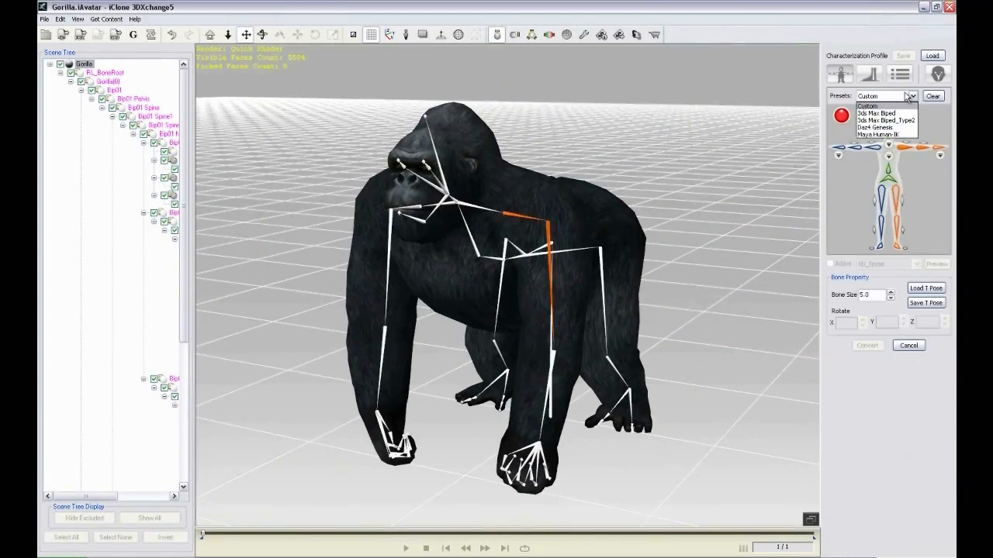
# Choose a skeleton preset for the gorilla in the Characterization Profile and preview its bone mapping.
pyautogui.click(878, 113)
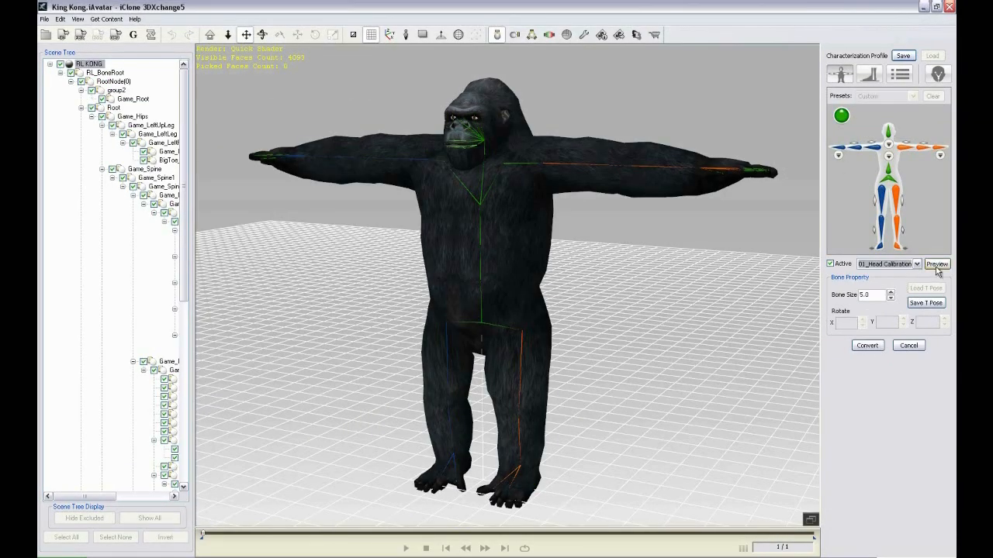
pyautogui.click(937, 264)
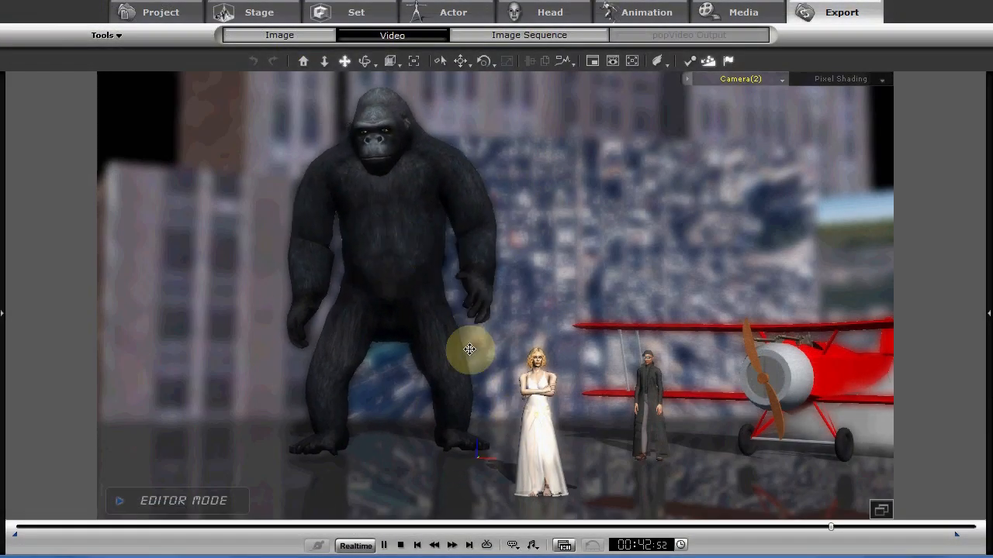
# Return to the iClone 5 viewport showing King Kong behind the actress, goggled man and red biplane.
pyautogui.click(257, 12)
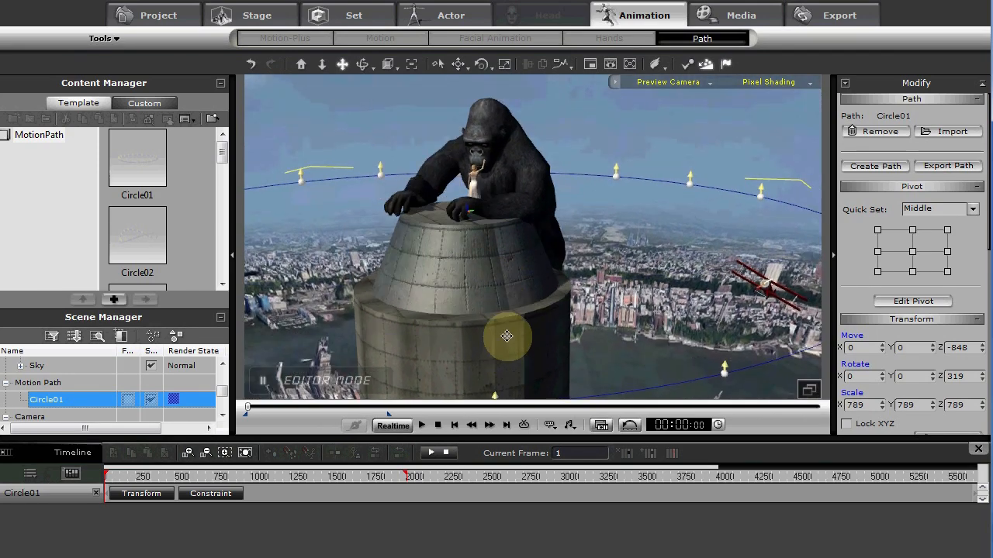
# Orbit around the tower top to check the Circle01 motion path surrounding King Kong.
pyautogui.moveTo(506, 335); pyautogui.dragTo(574, 264)
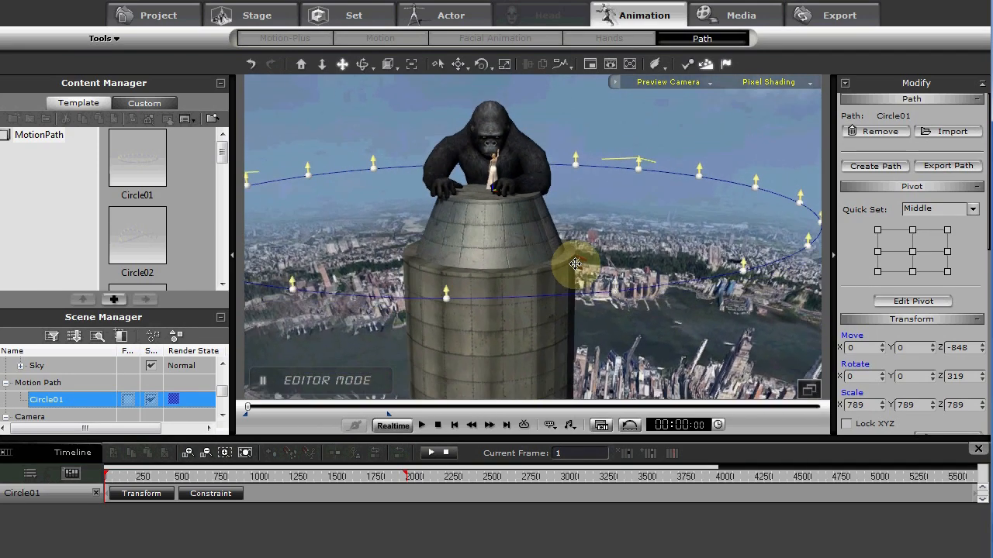
pyautogui.moveTo(574, 264); pyautogui.dragTo(488, 288)
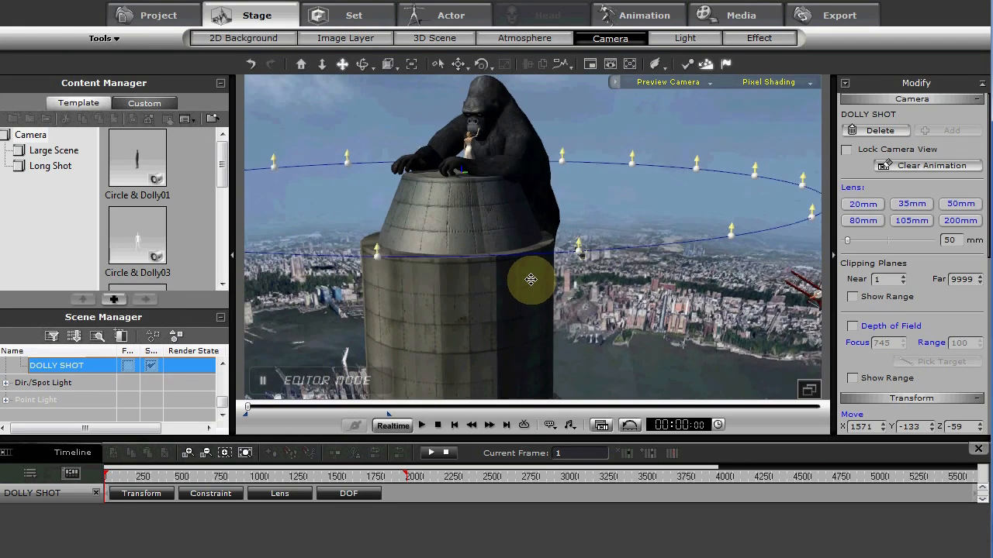
# Switch the viewport to the DOLLY SHOT camera on the path and select its CAMERA LOOK target.
pyautogui.moveTo(530, 280); pyautogui.dragTo(504, 310)
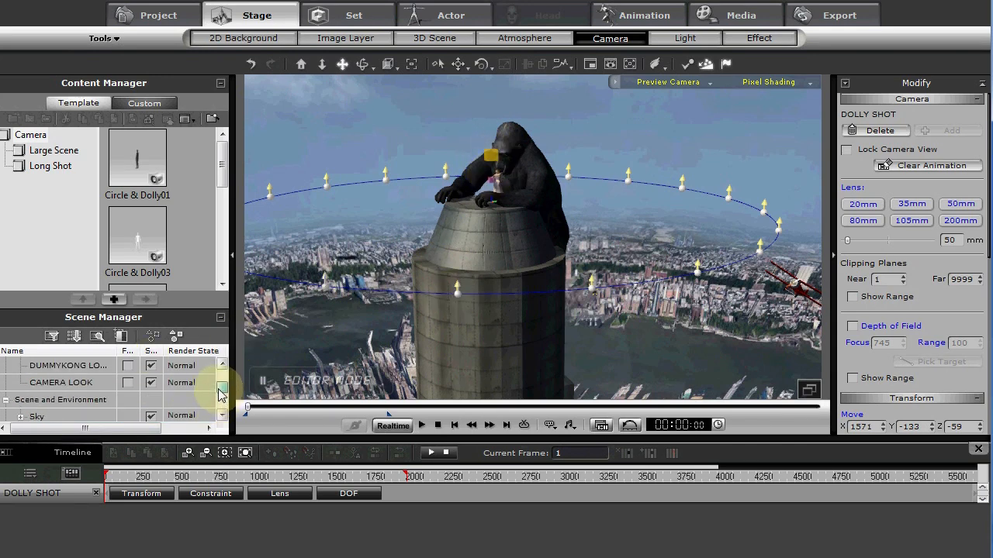
pyautogui.scroll(-3)
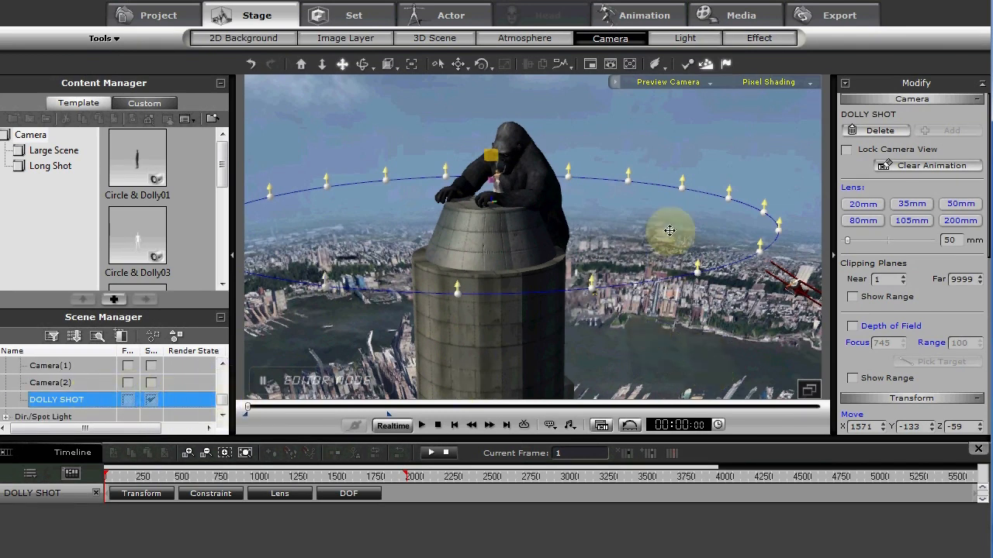
pyautogui.click(667, 83)
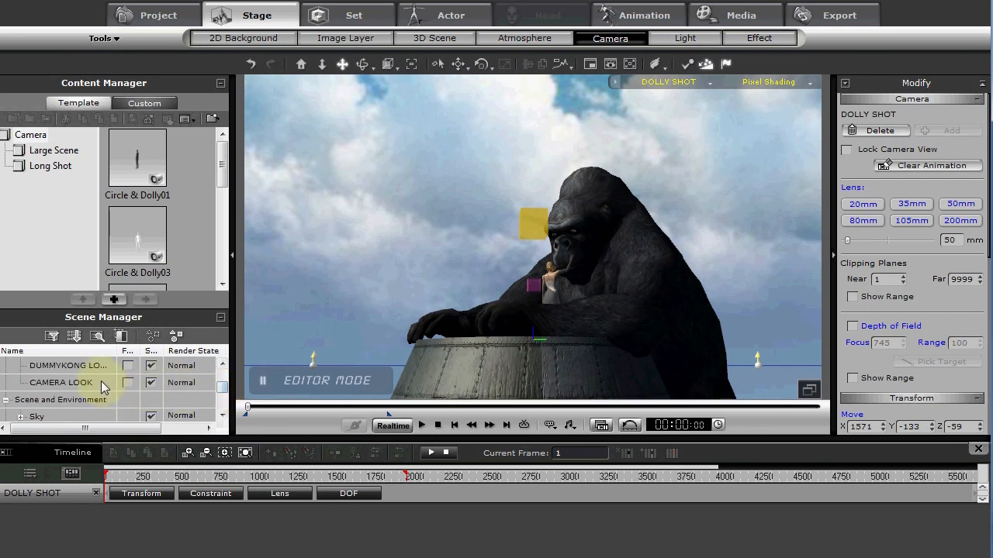
pyautogui.click(354, 15)
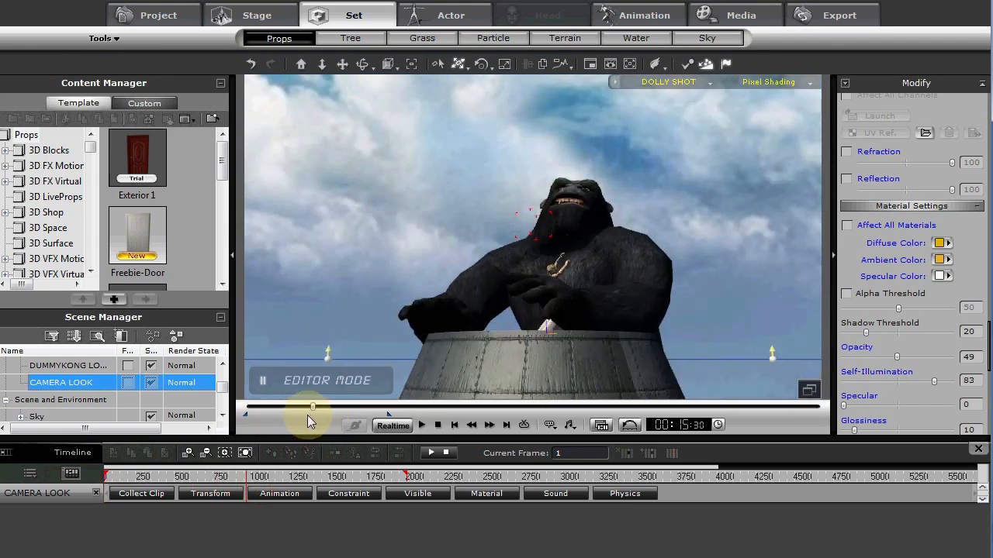
# Play the DOLLY SHOT so the camera sweeps around King Kong, then show its animation tracks.
pyautogui.click(422, 425)
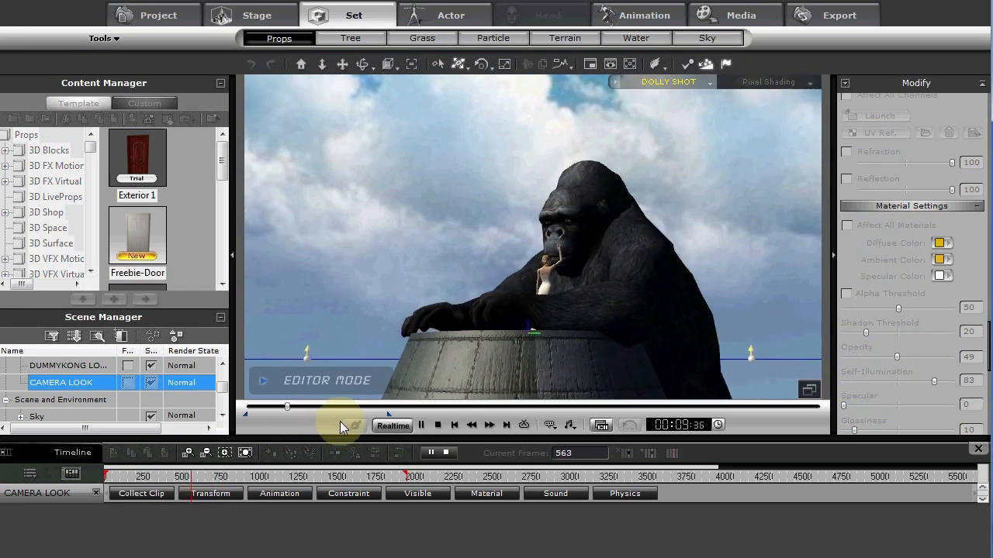
pyautogui.click(422, 425)
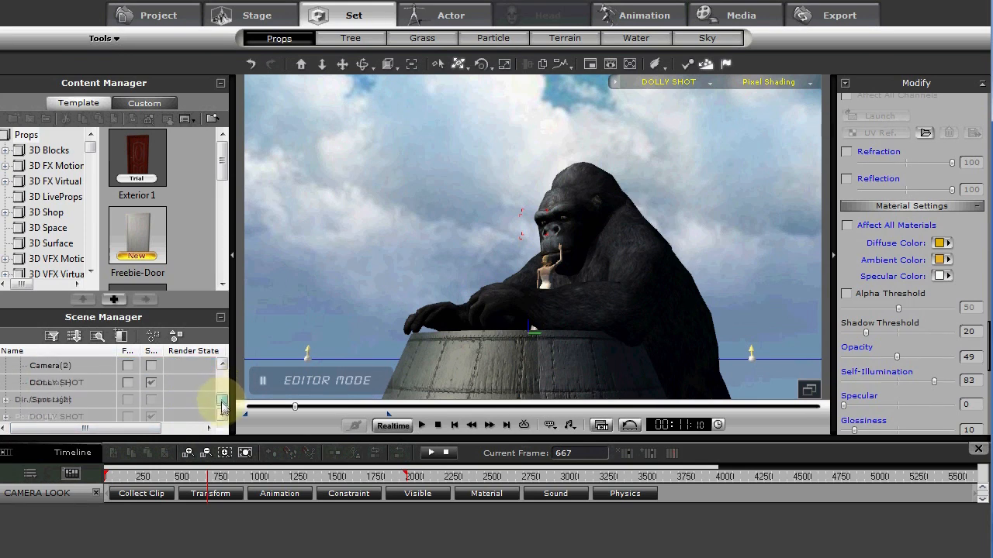
pyautogui.click(256, 16)
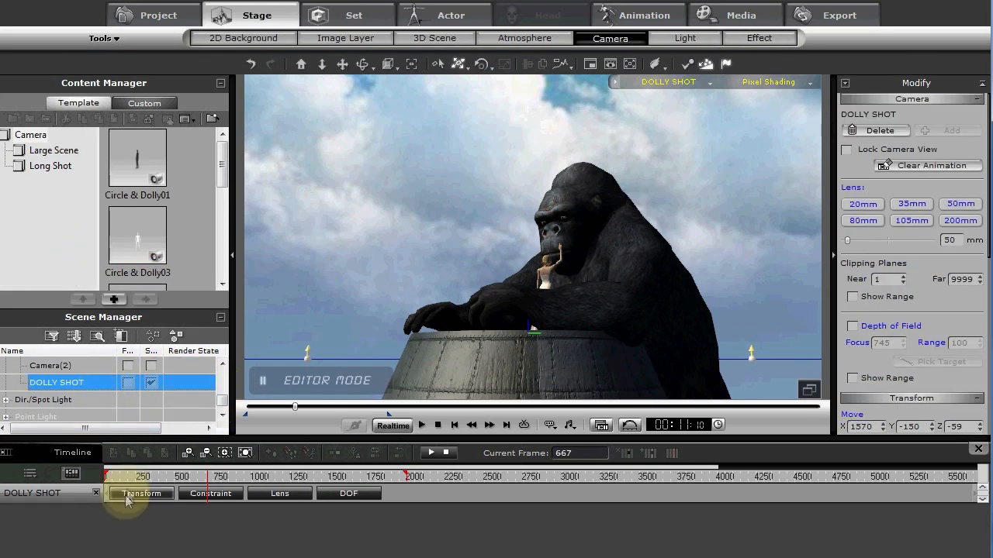
# Key a 105mm lens at frame 1 on the Lens track, framing Kong close-up toward the CAMERA LOOK dummy.
pyautogui.click(279, 493)
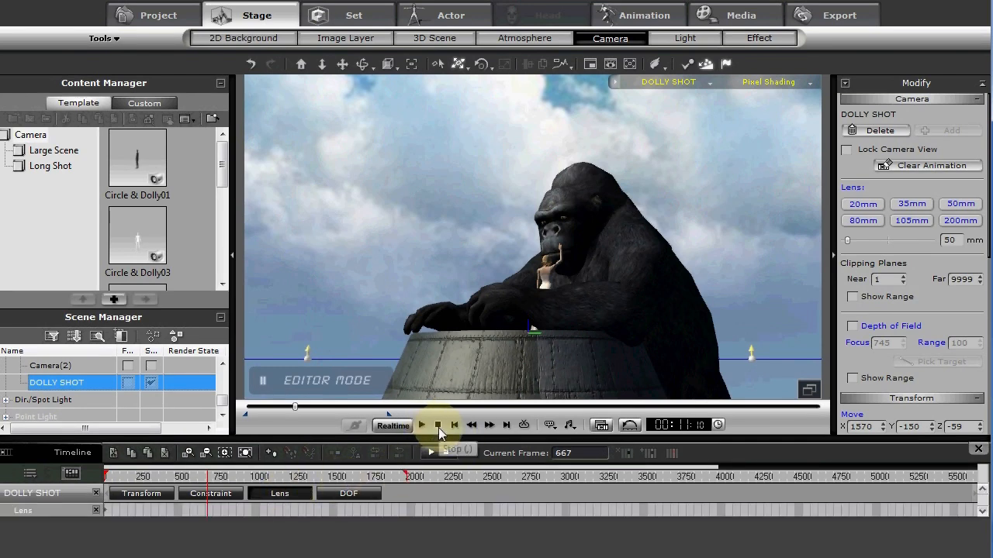
pyautogui.click(438, 425)
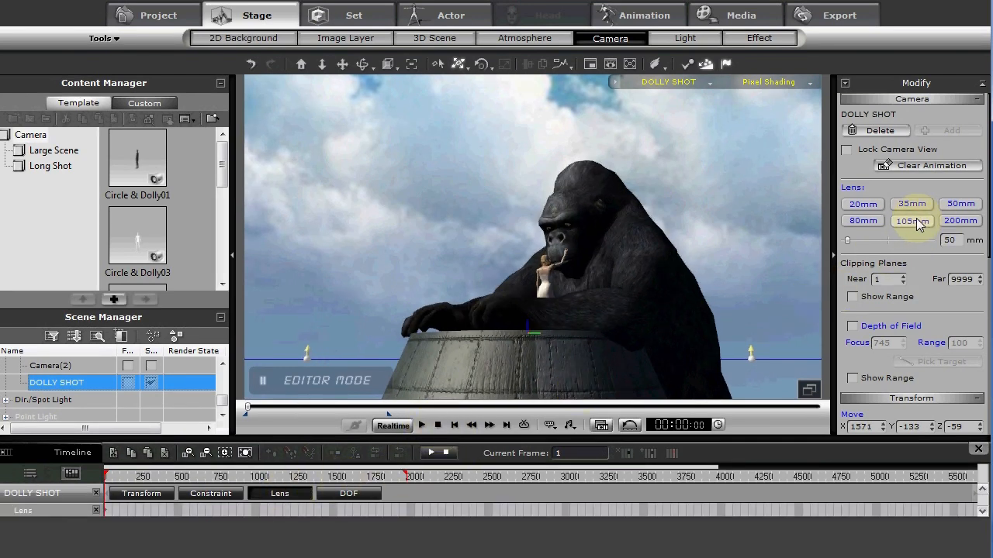
pyautogui.click(911, 221)
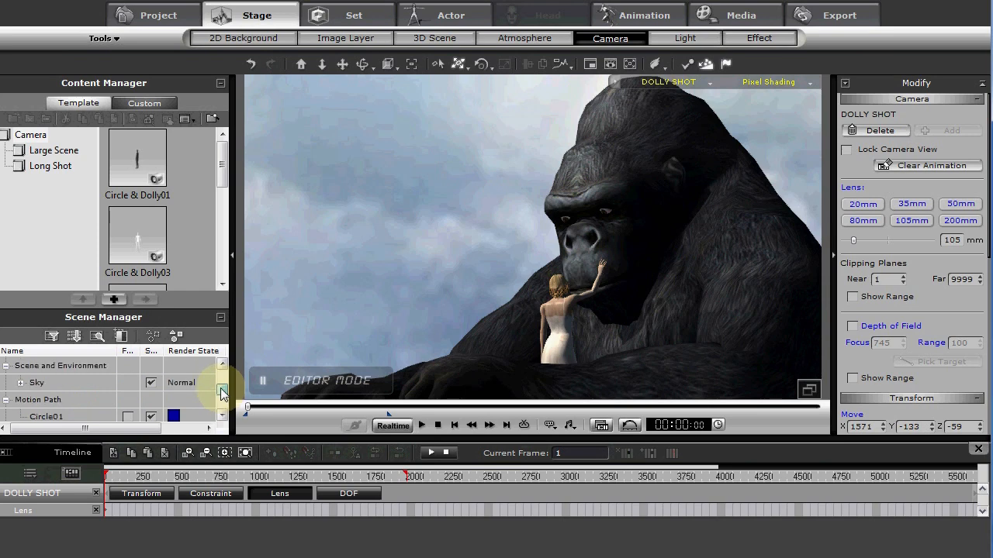
pyautogui.scroll(-3)
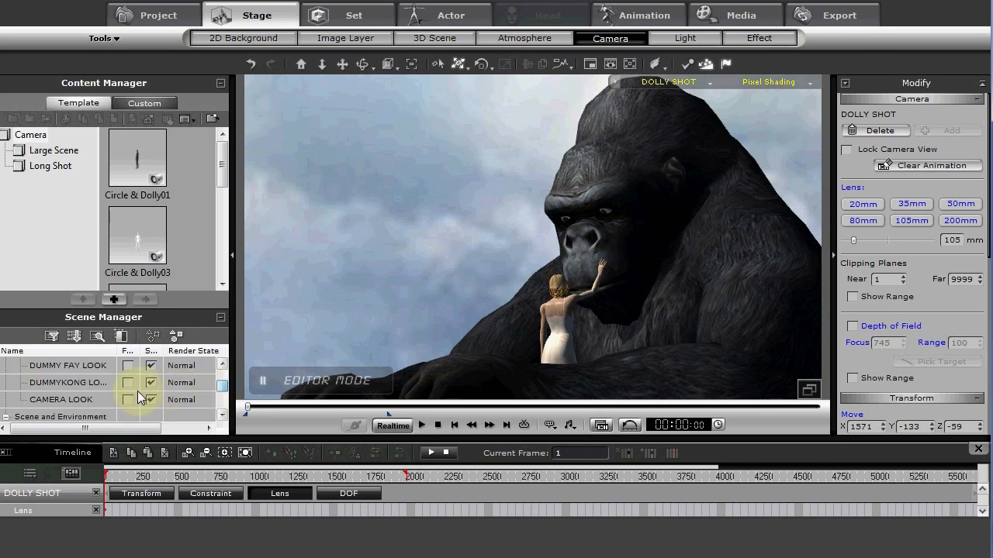
pyautogui.click(348, 16)
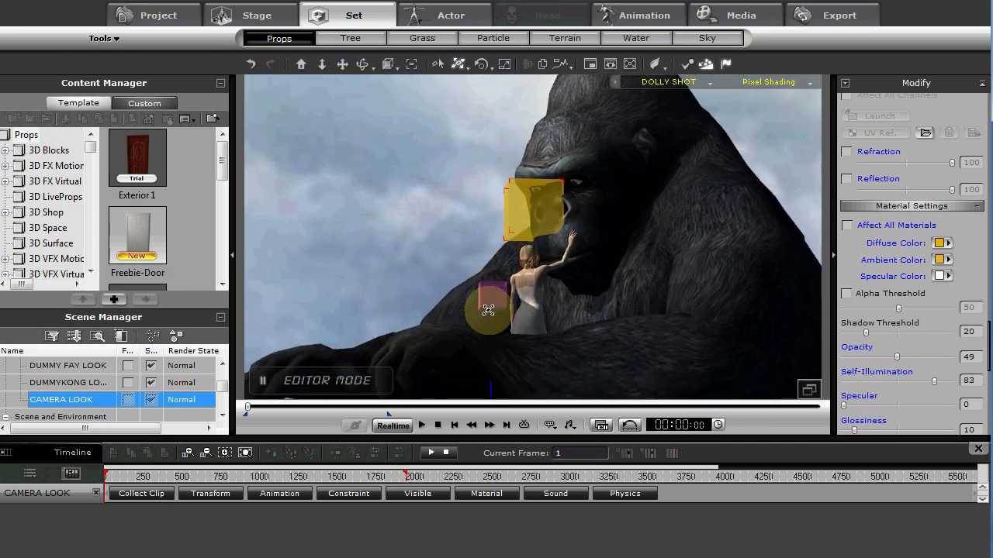
# Scrub the timeline to preview the close-up start of the shot, then reselect the dolly camera.
pyautogui.click(422, 425)
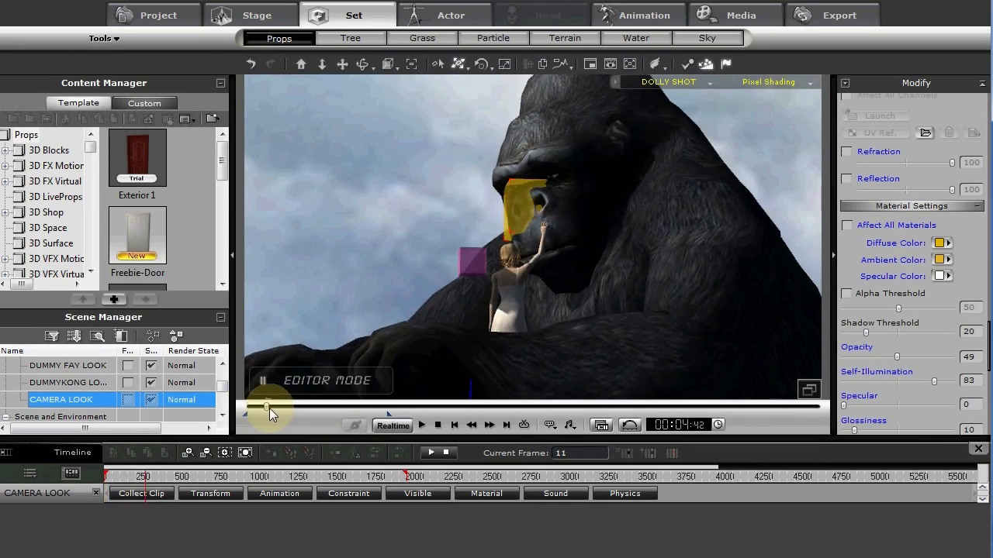
pyautogui.moveTo(267, 406); pyautogui.dragTo(309, 406)
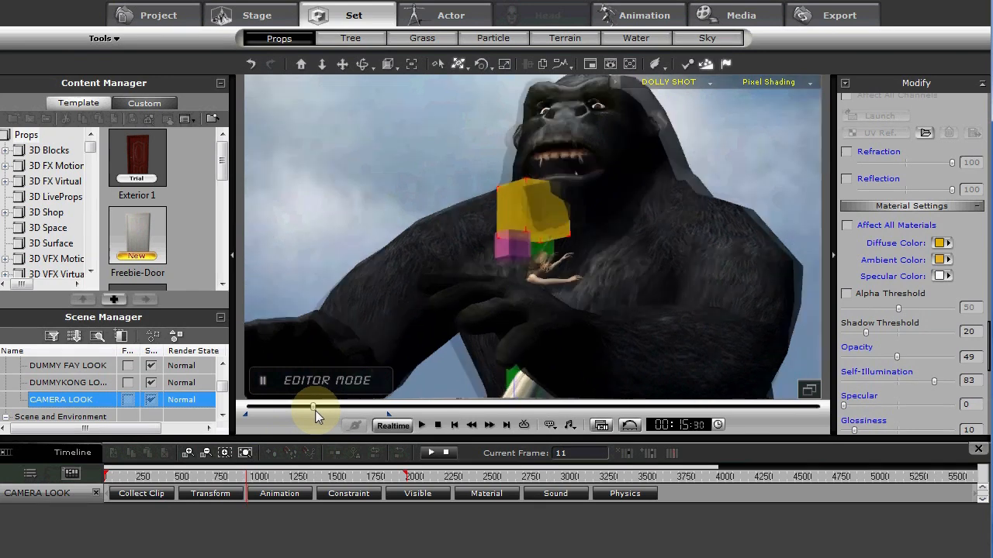
pyautogui.moveTo(314, 407); pyautogui.dragTo(308, 407)
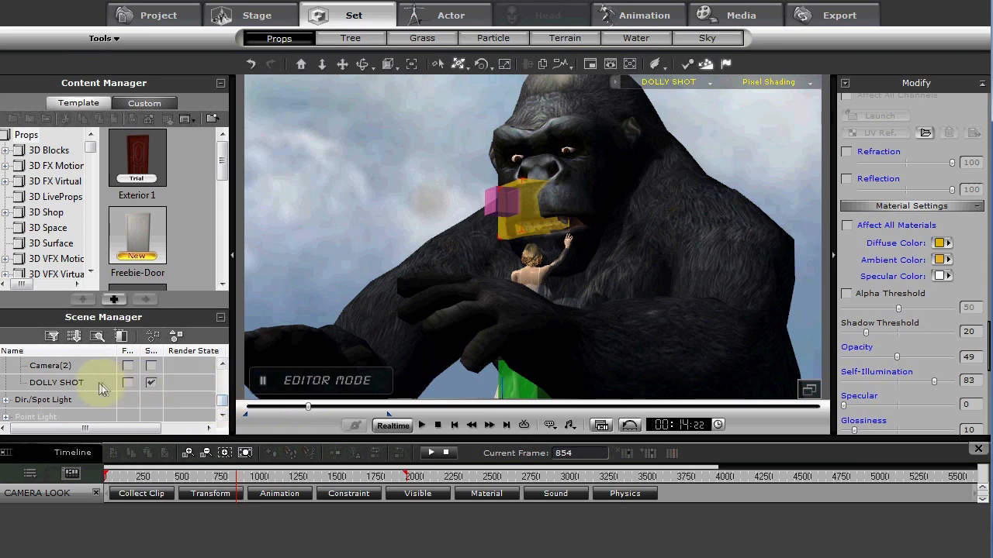
pyautogui.click(256, 16)
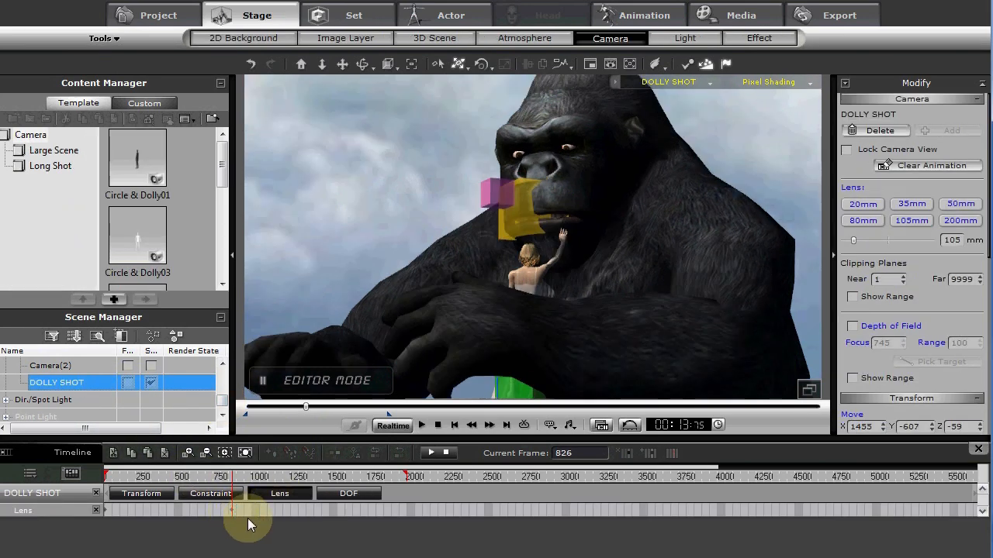
# At a later frame set the lens to 35mm, adding a second key that pulls back to a wide view.
pyautogui.click(422, 425)
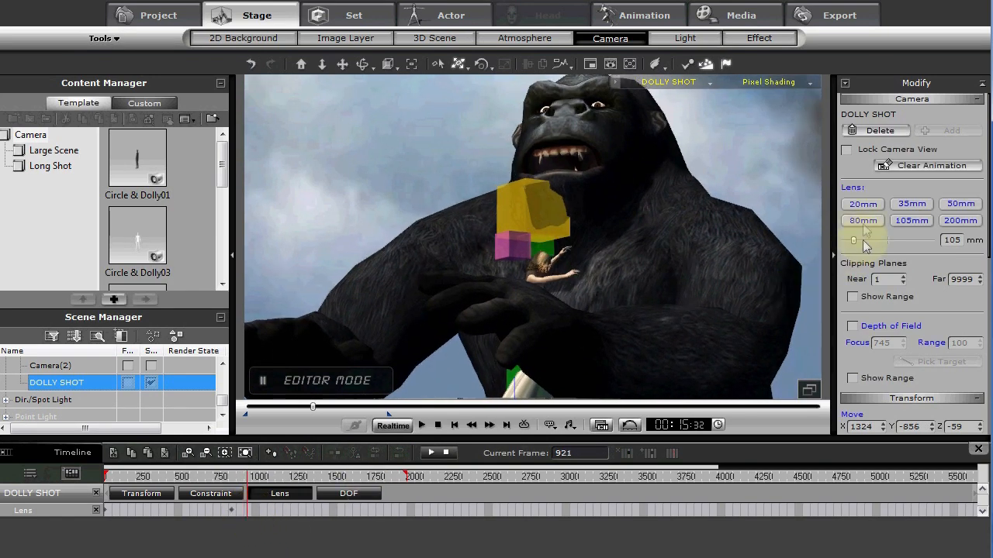
pyautogui.click(911, 203)
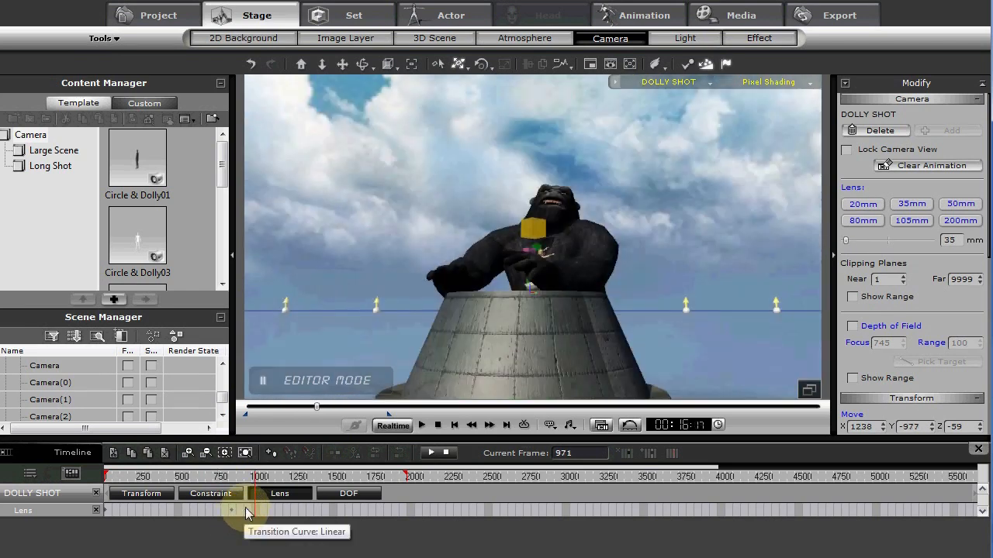
# Set the lens key's Transition Curve to Ease In_Out so the zoom eases instead of changing linearly.
pyautogui.rightClick(246, 512)
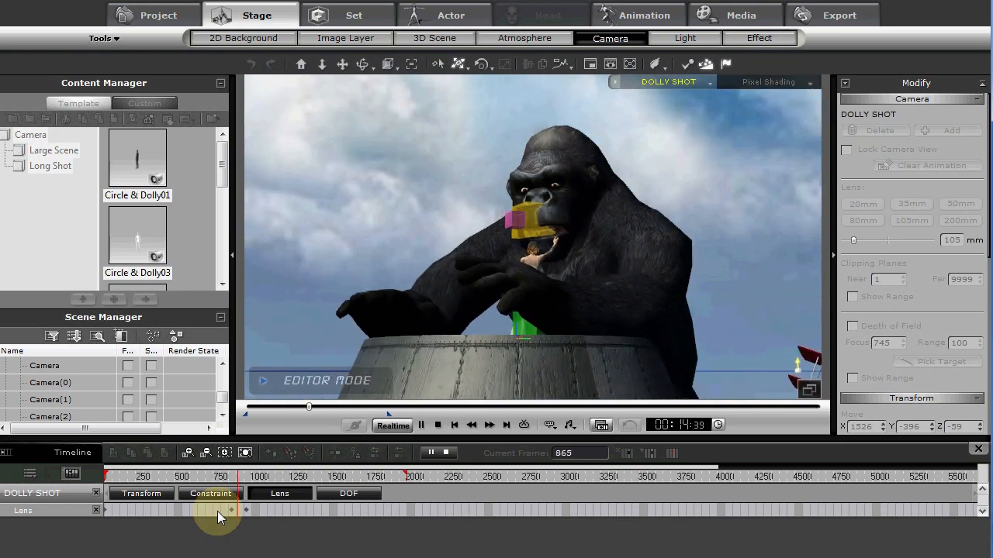
pyautogui.moveTo(221, 511); pyautogui.dragTo(251, 511)
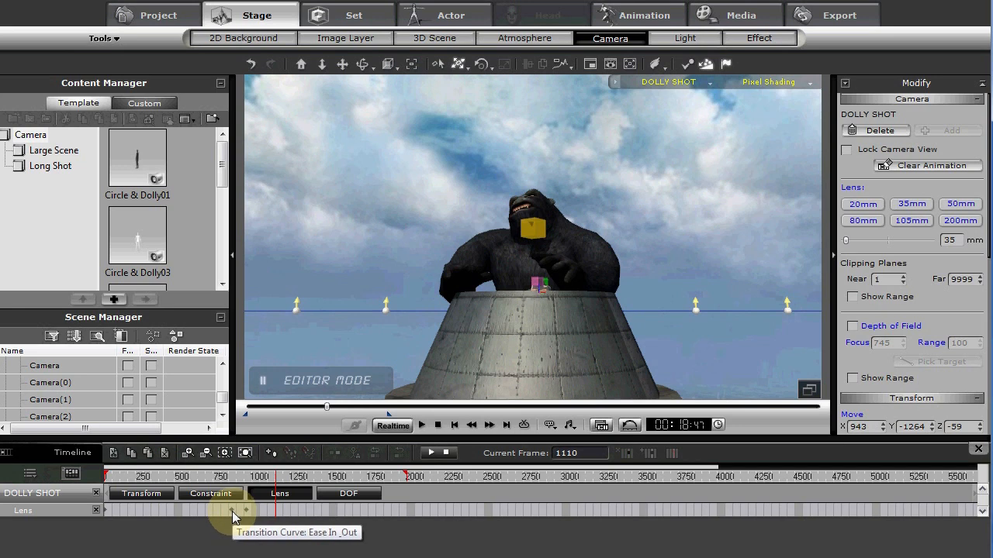
pyautogui.moveTo(478, 335)
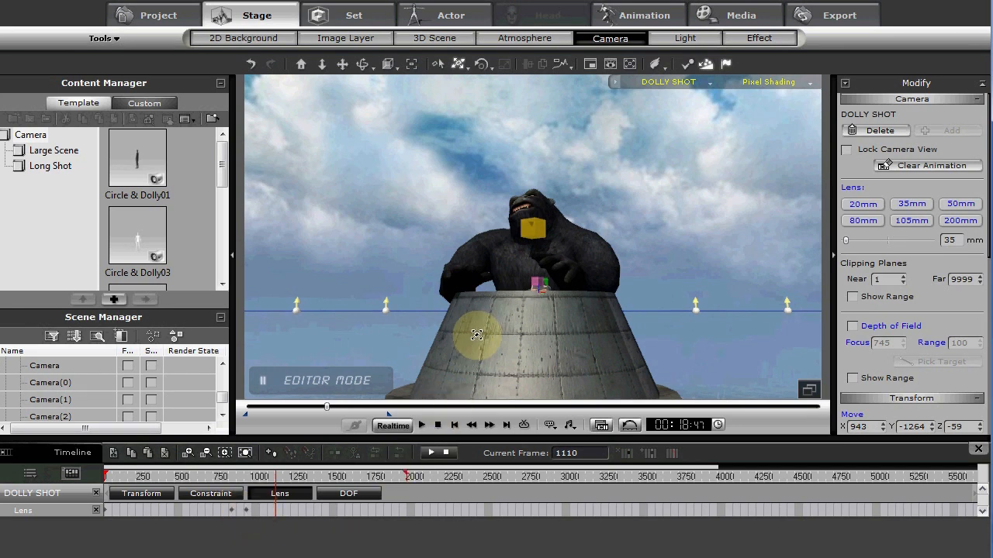
pyautogui.click(421, 425)
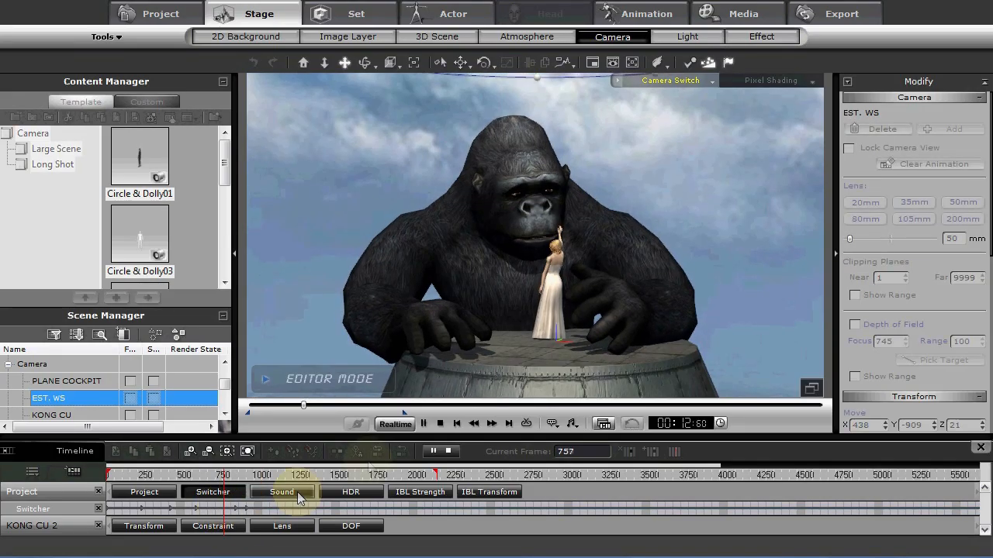
# Rewind to frame 1 and play the scene through the camera switches.
pyautogui.click(425, 422)
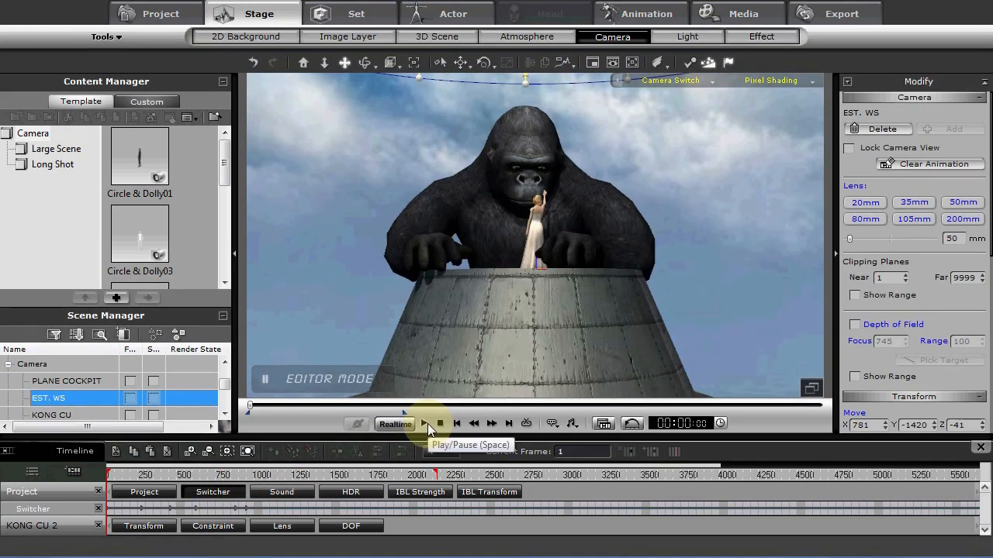
pyautogui.click(424, 424)
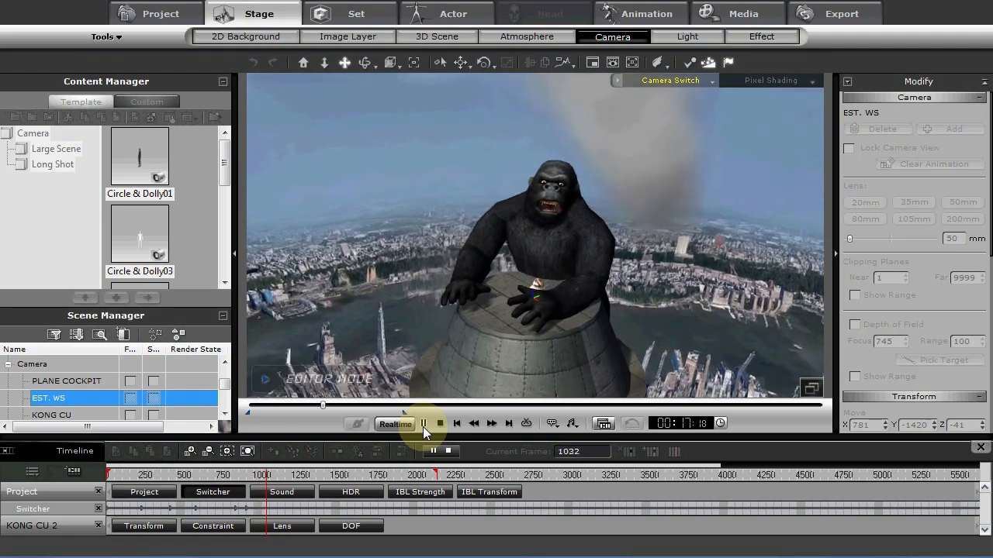
pyautogui.click(425, 422)
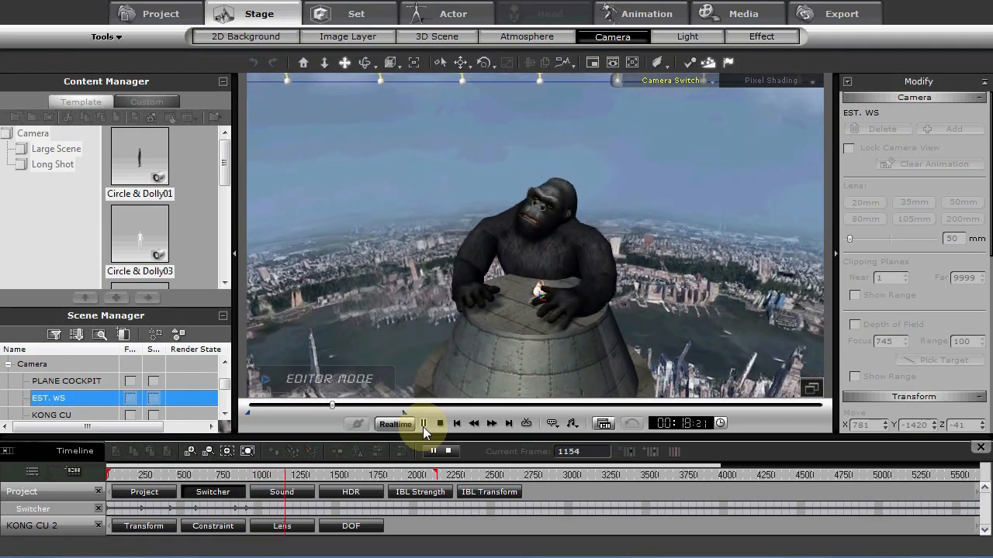